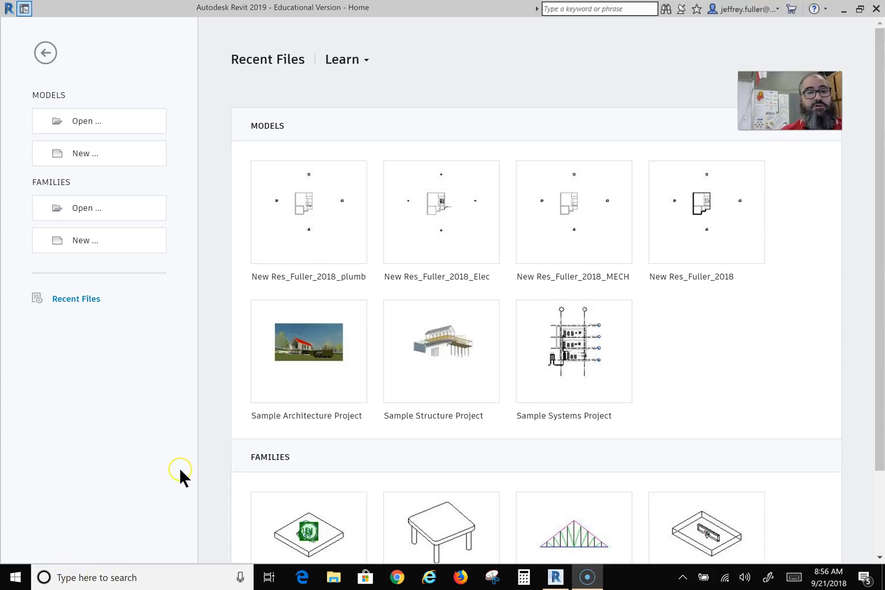
{"action": "mouse_move", "coordinate": [180, 333]}
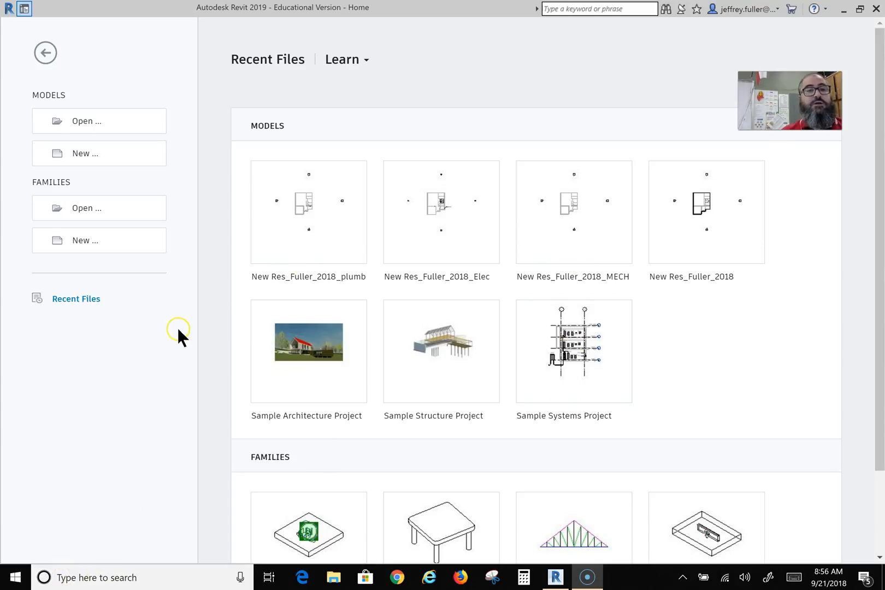
{"action": "mouse_move", "coordinate": [636, 320]}
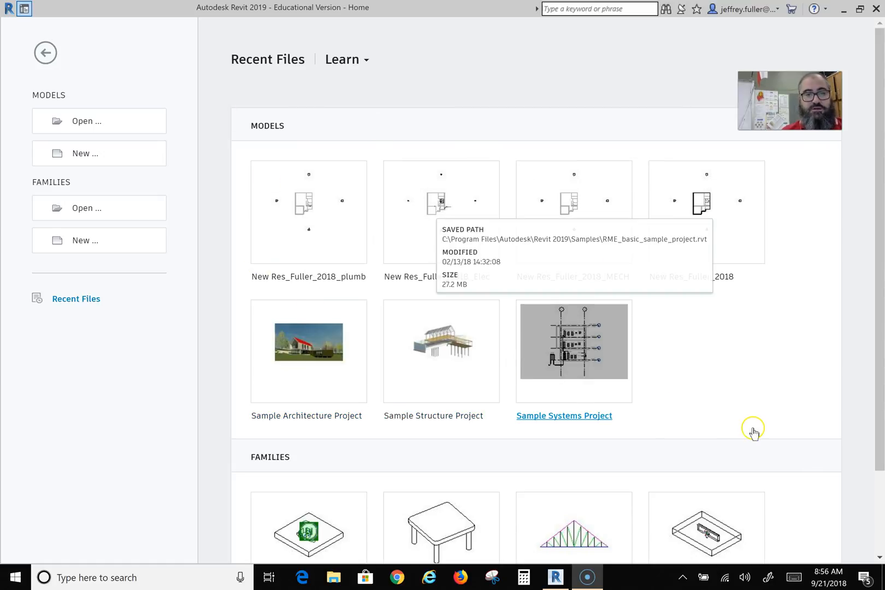
{"action": "mouse_move", "coordinate": [755, 436]}
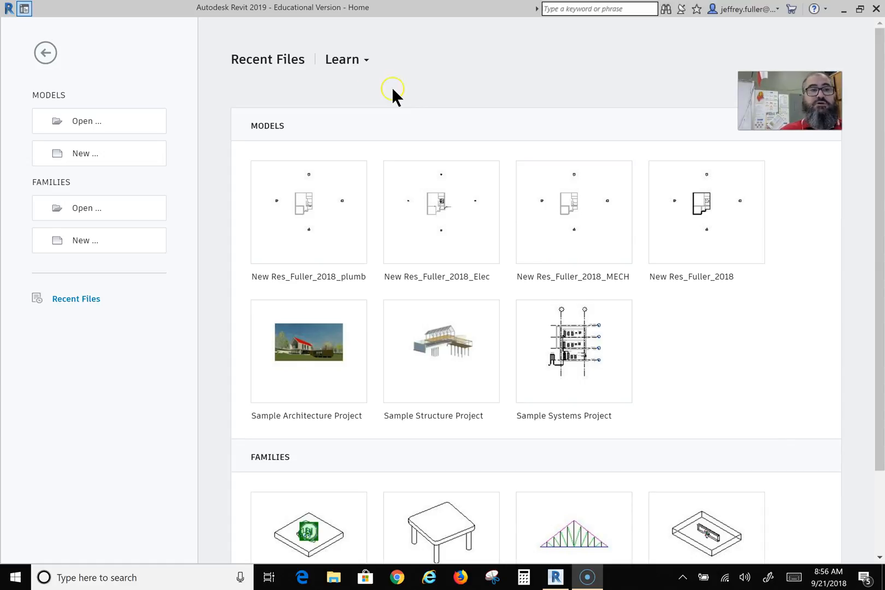
{"action": "mouse_move", "coordinate": [99, 153]}
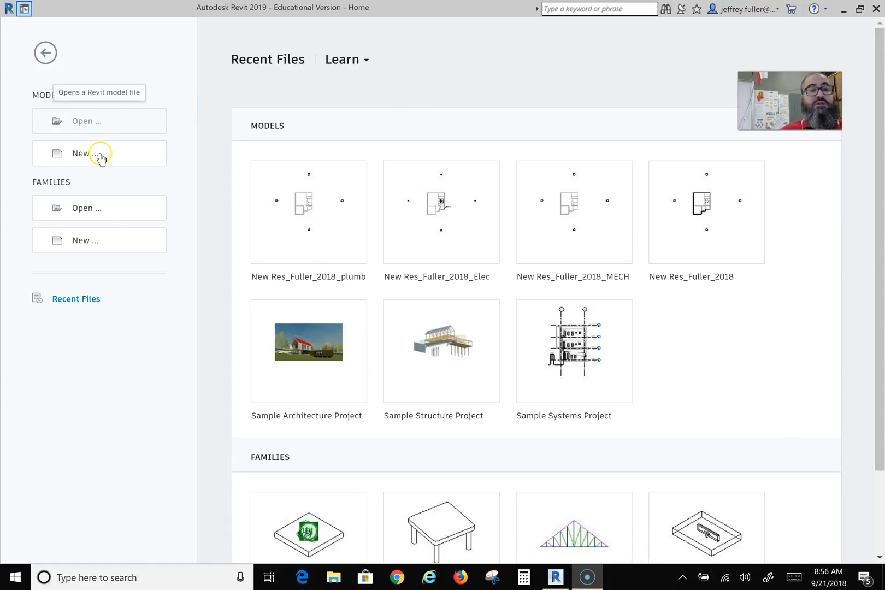
Create a new project using the Architectural Template.
{"action": "left_click", "coordinate": [85, 153]}
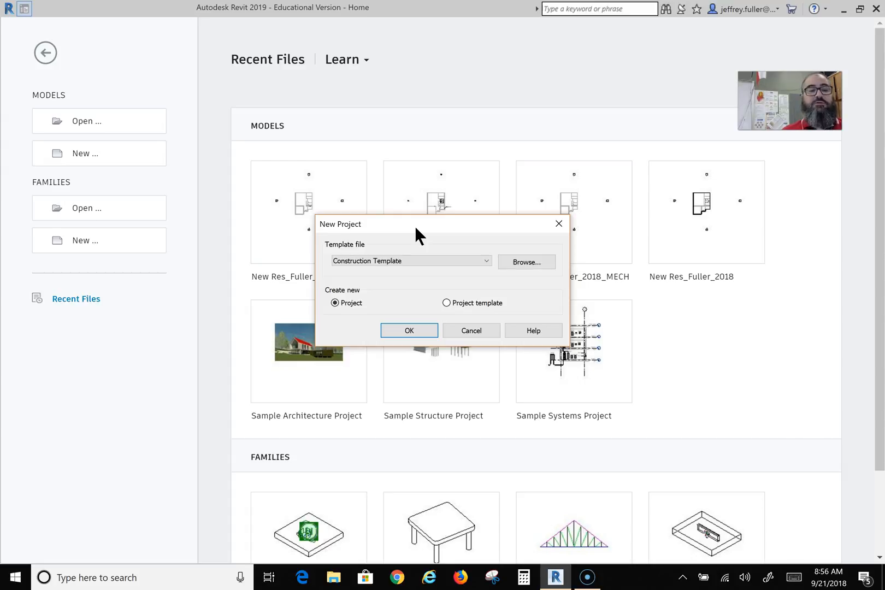
{"action": "left_click", "coordinate": [484, 260]}
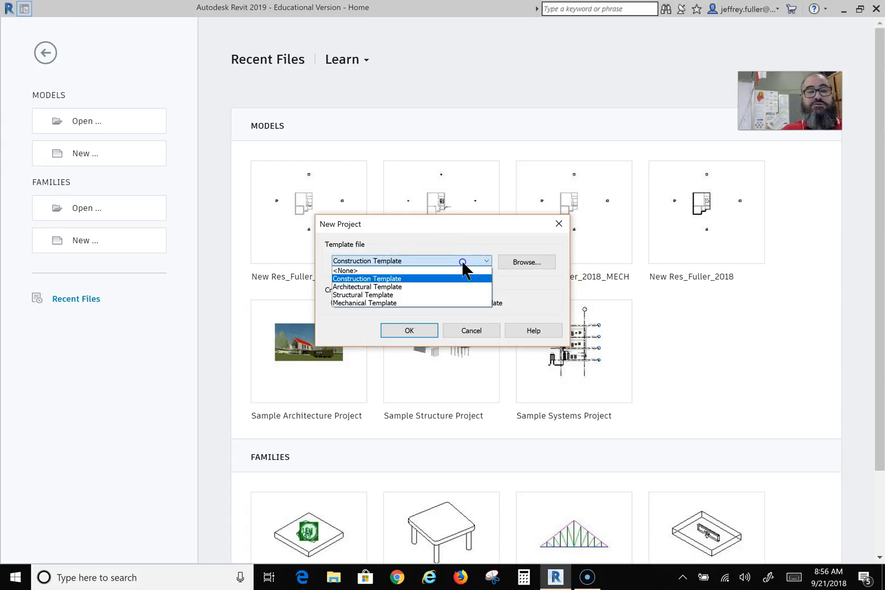
{"action": "mouse_move", "coordinate": [367, 287]}
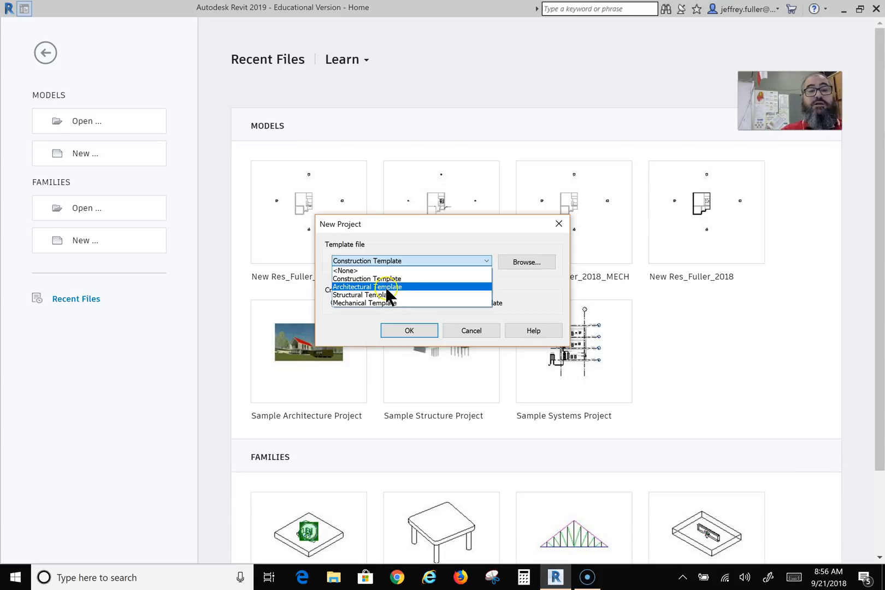
{"action": "left_click", "coordinate": [367, 287]}
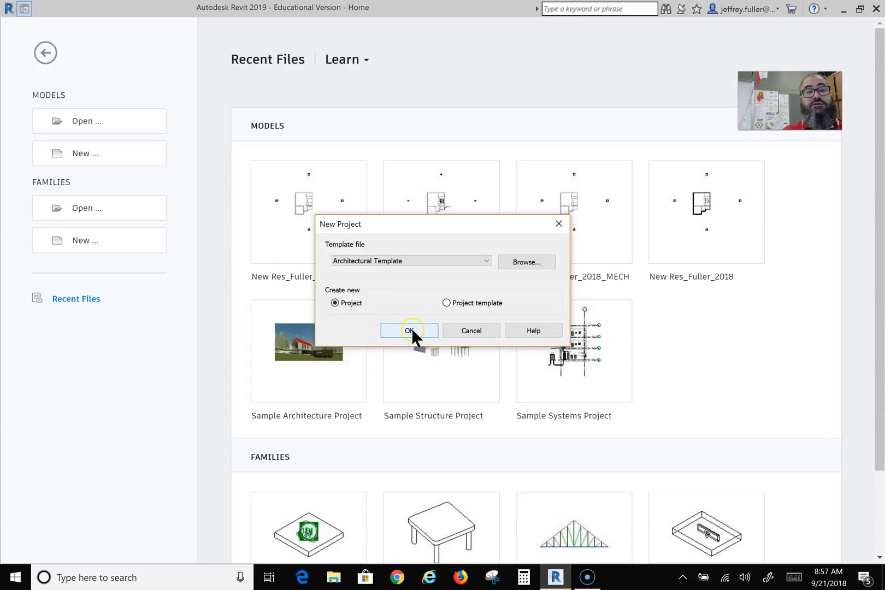
{"action": "left_click", "coordinate": [409, 330]}
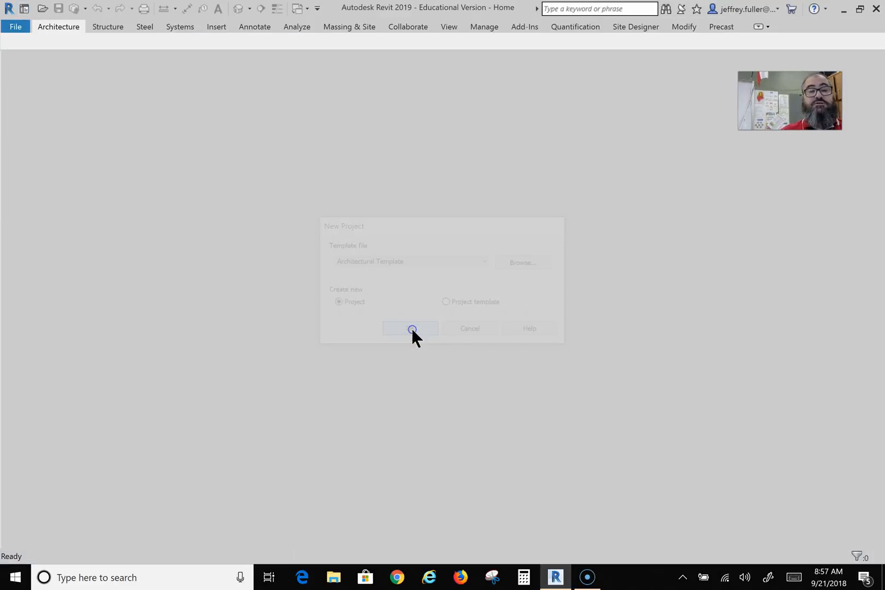
Let Project1 load on the Level 1 floor plan, then select the South elevation view.
{"action": "left_click", "coordinate": [410, 327]}
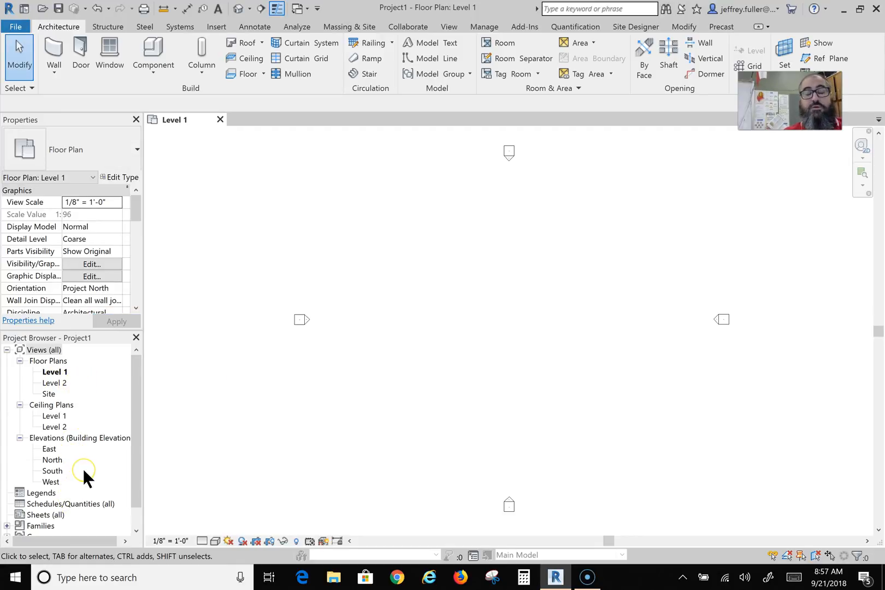
{"action": "left_click", "coordinate": [51, 471]}
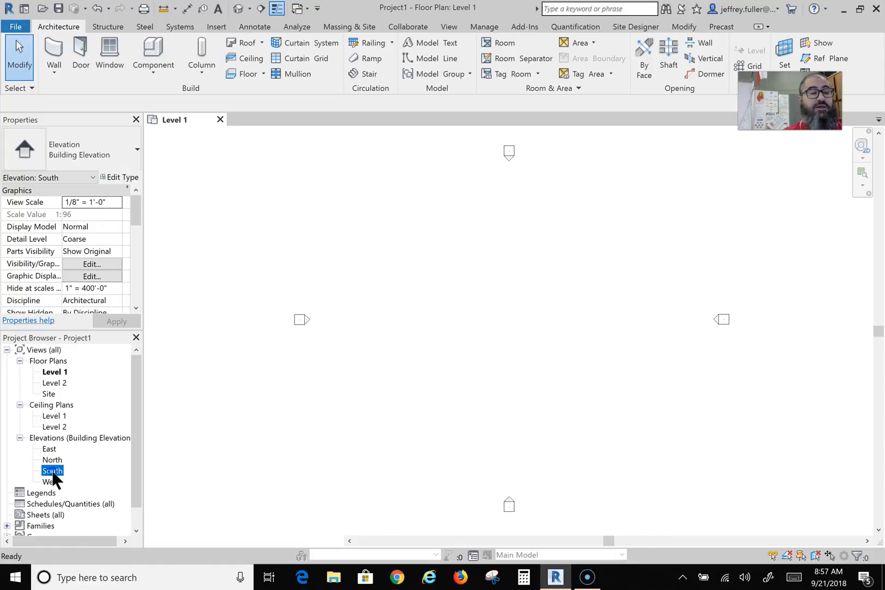
Open the South elevation and start editing Level 2's 10' 0" elevation value.
{"action": "double_click", "coordinate": [52, 471]}
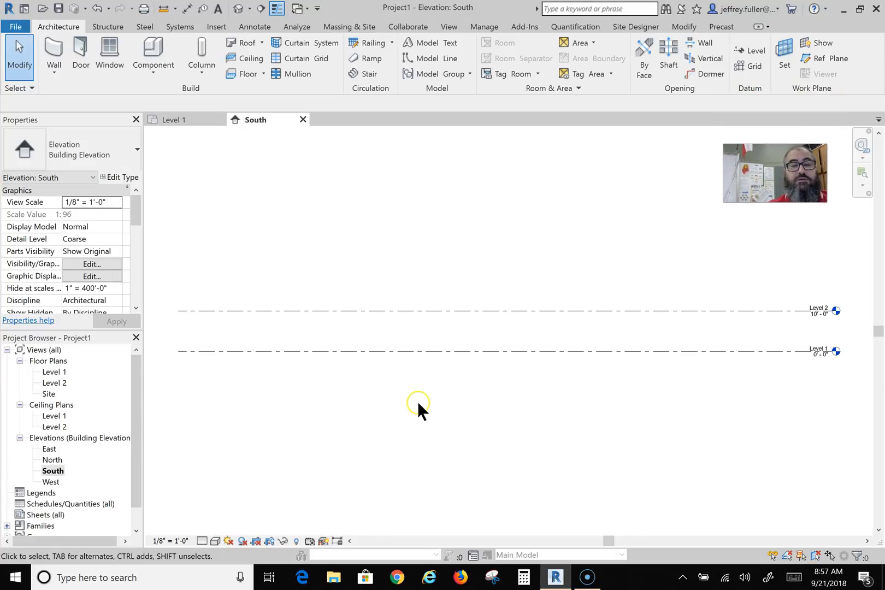
{"action": "mouse_move", "coordinate": [786, 340]}
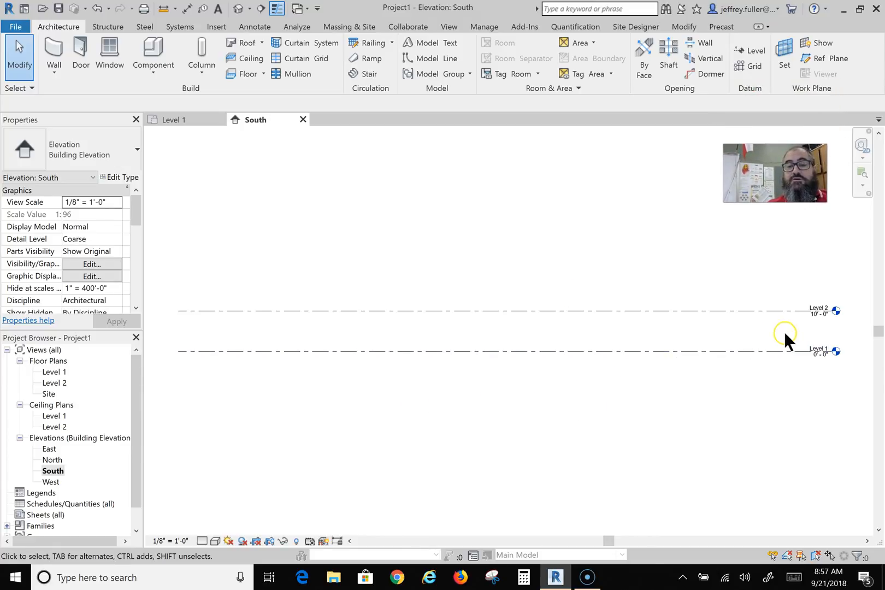
{"action": "left_click", "coordinate": [817, 311]}
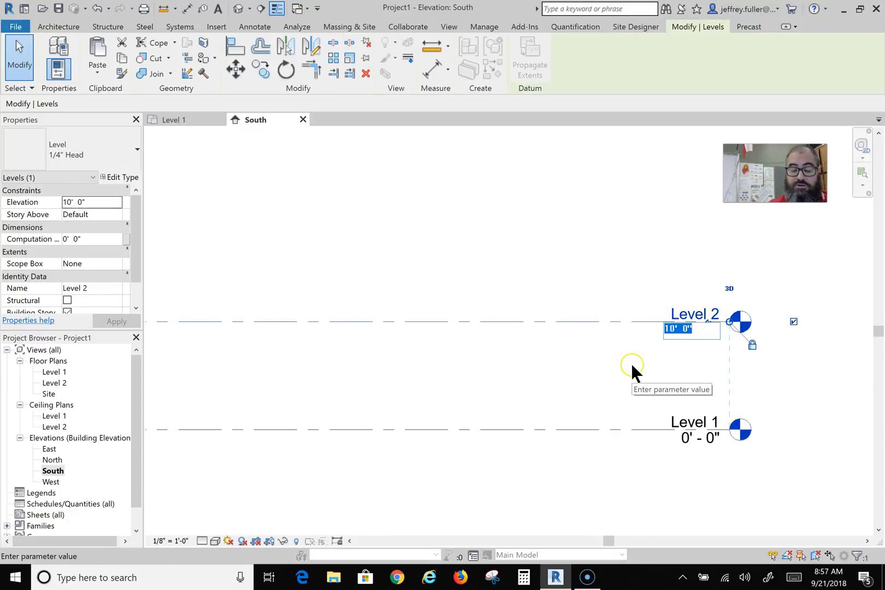
Set Level 2's elevation to 8' and rename it 'Top of Wall 1'.
{"action": "type", "text": "8"}
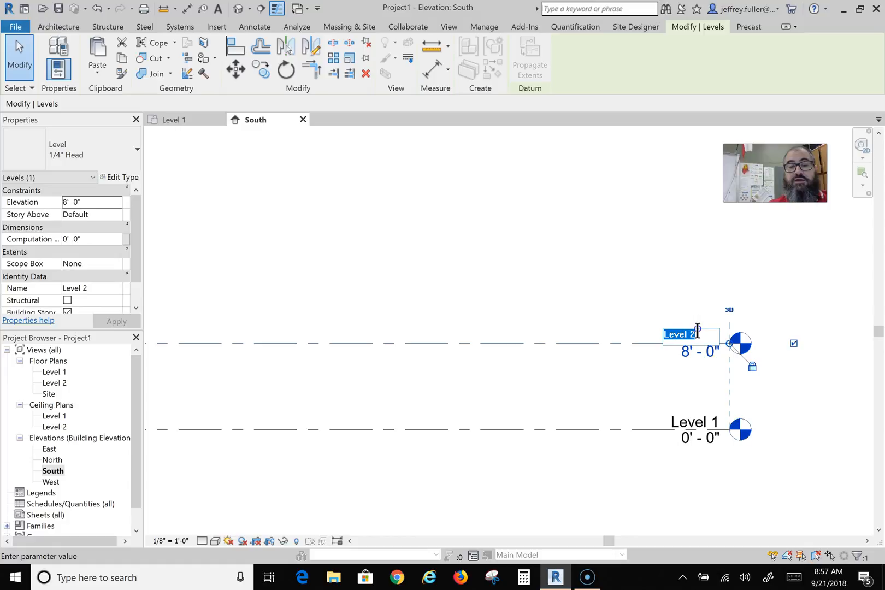
{"action": "type", "text": "Top"}
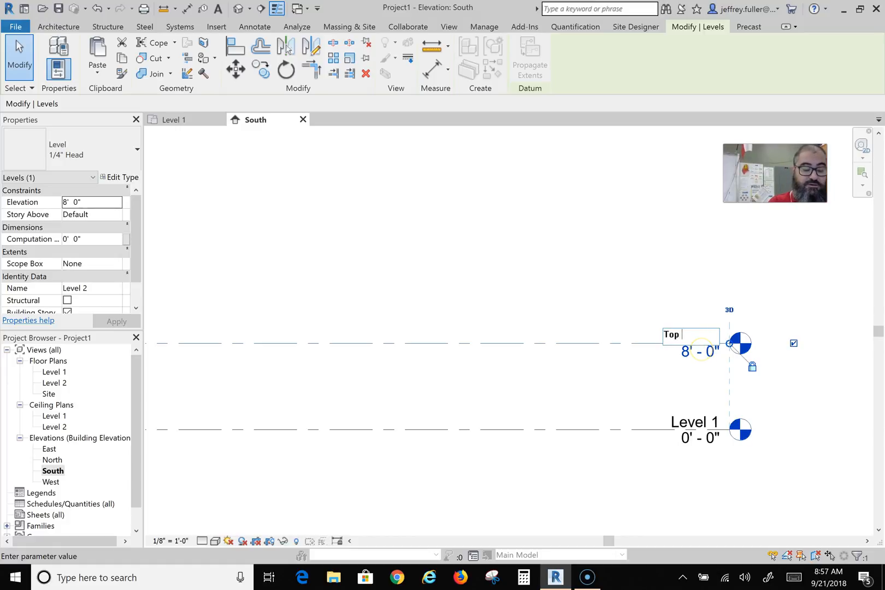
{"action": "type", "text": "of Wall"}
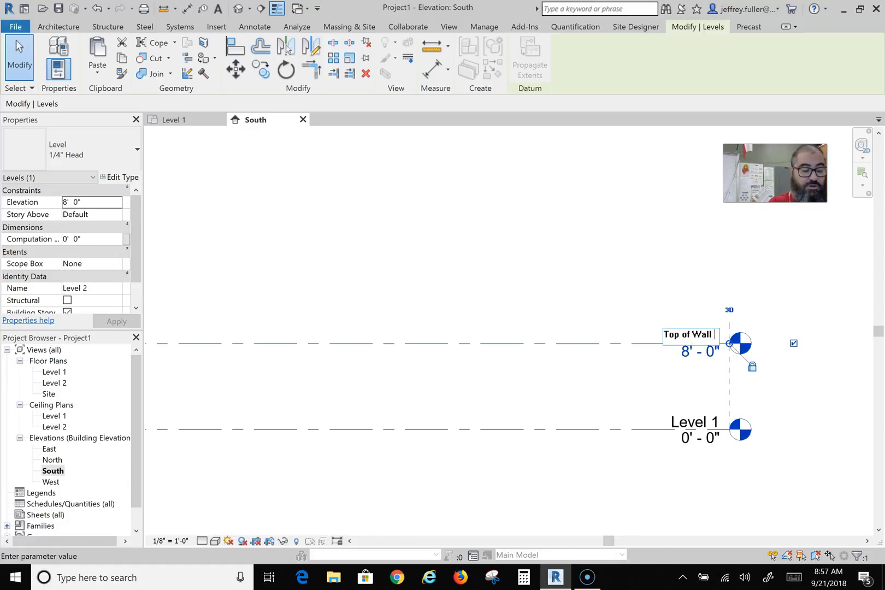
{"action": "type", "text": "1"}
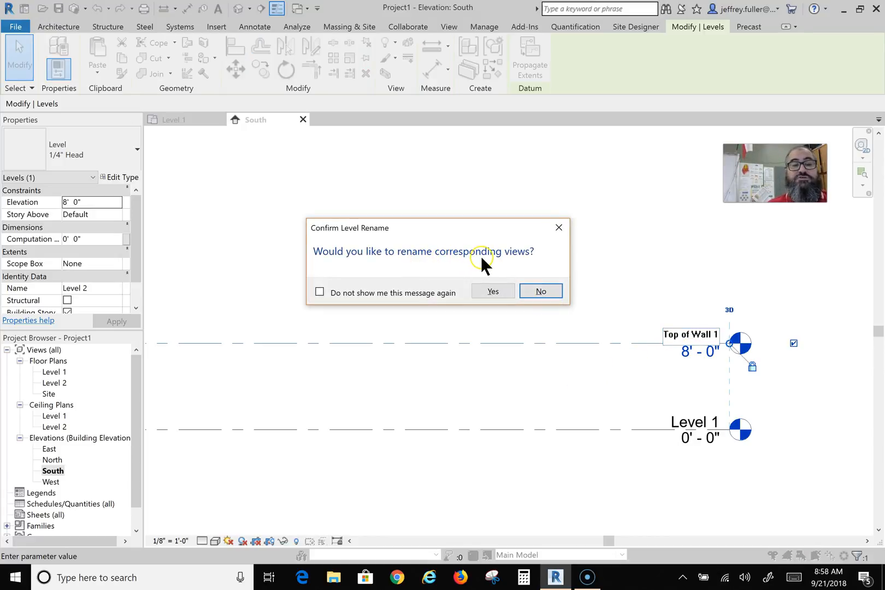
{"action": "mouse_move", "coordinate": [158, 348]}
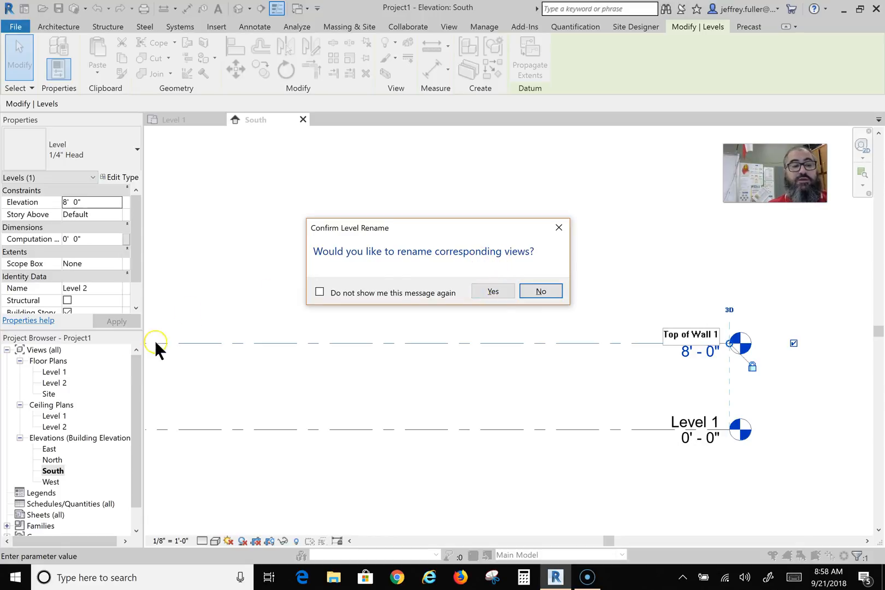
{"action": "mouse_move", "coordinate": [68, 409]}
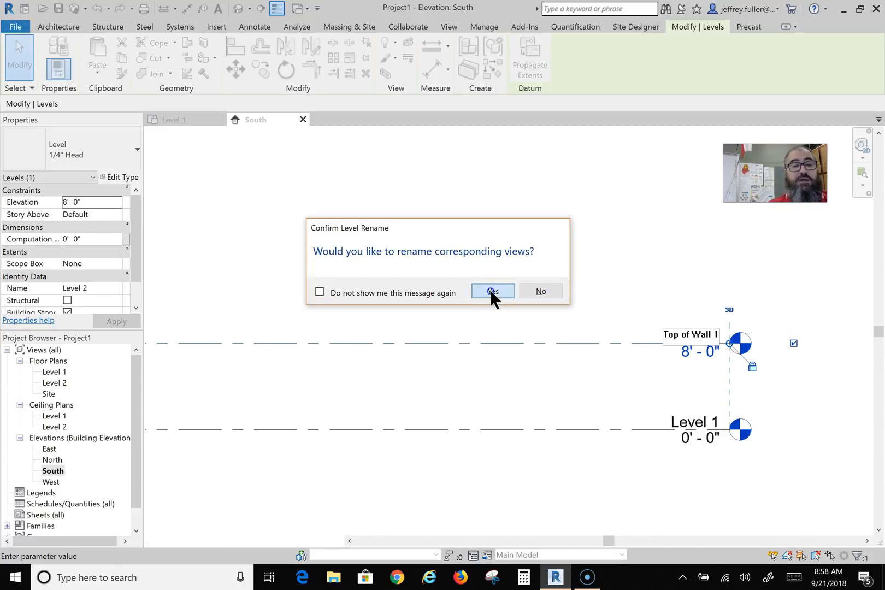
Confirm renaming the matching floor and ceiling plan views to 'Top of Wall 1'.
{"action": "left_click", "coordinate": [491, 291]}
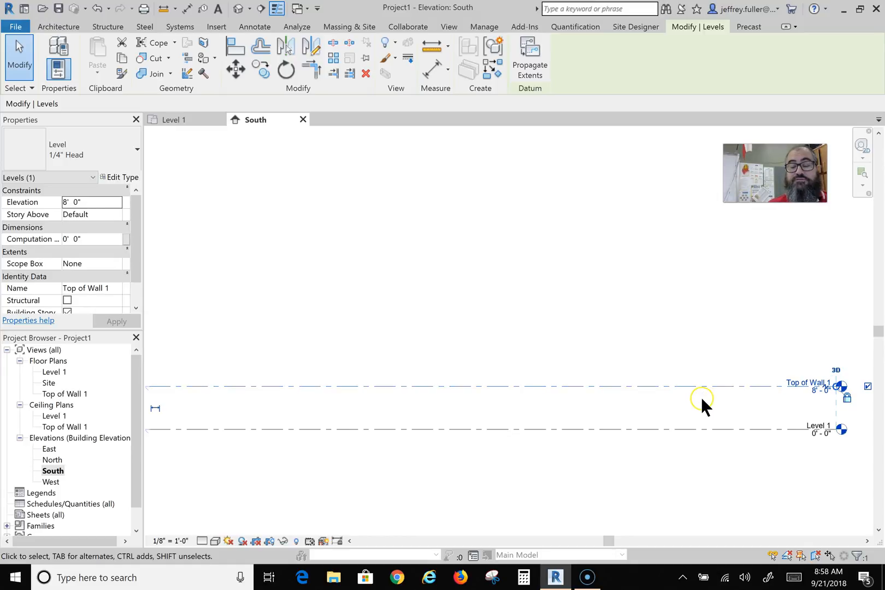
{"action": "mouse_move", "coordinate": [704, 411]}
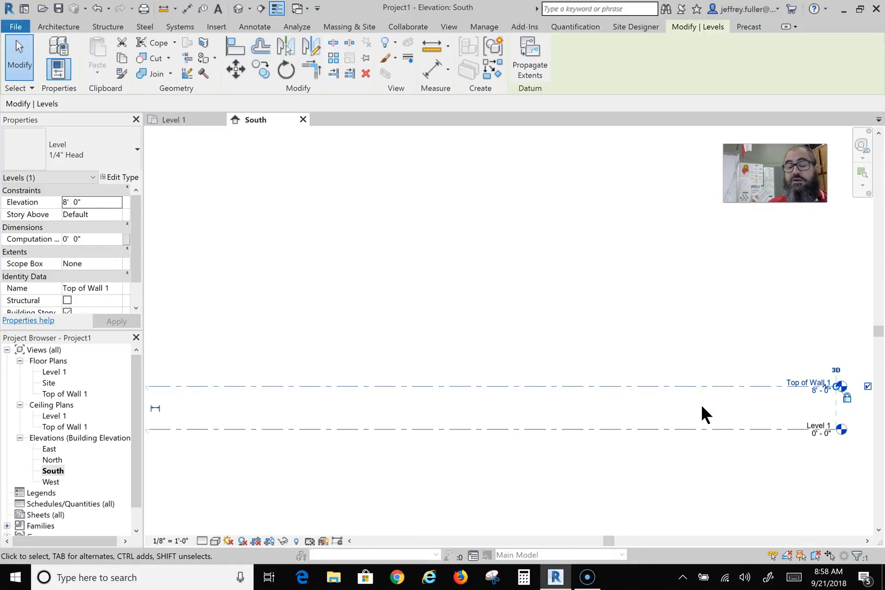
{"action": "mouse_move", "coordinate": [702, 415]}
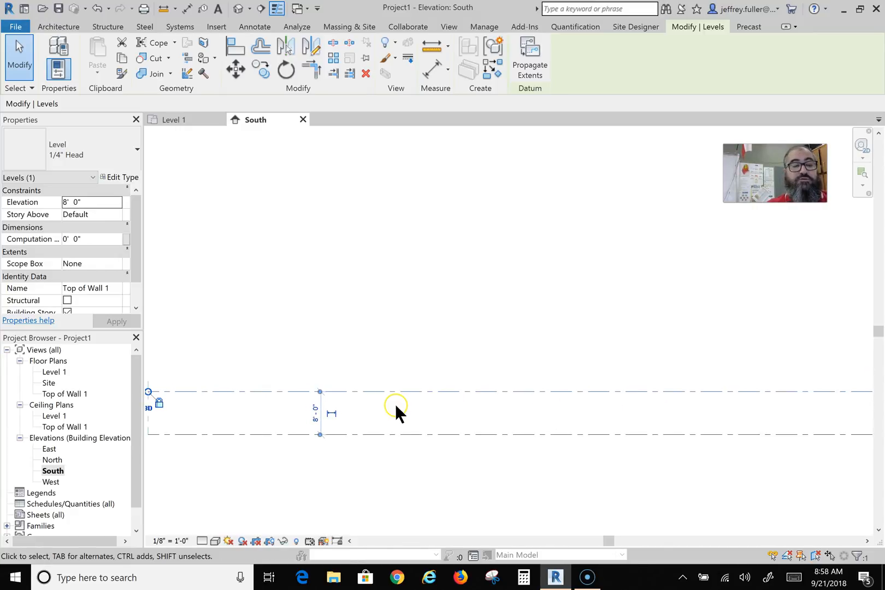
{"action": "mouse_move", "coordinate": [462, 422]}
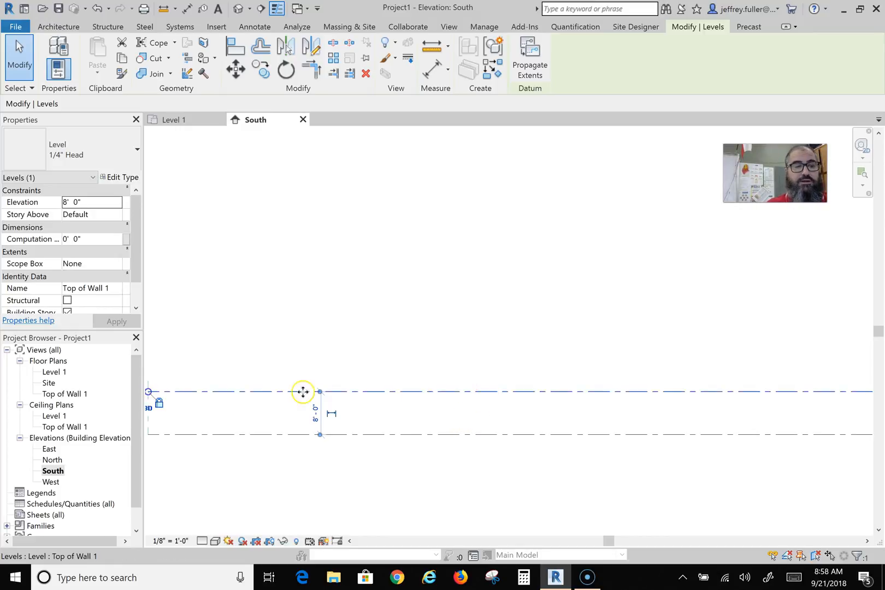
{"action": "mouse_move", "coordinate": [359, 361]}
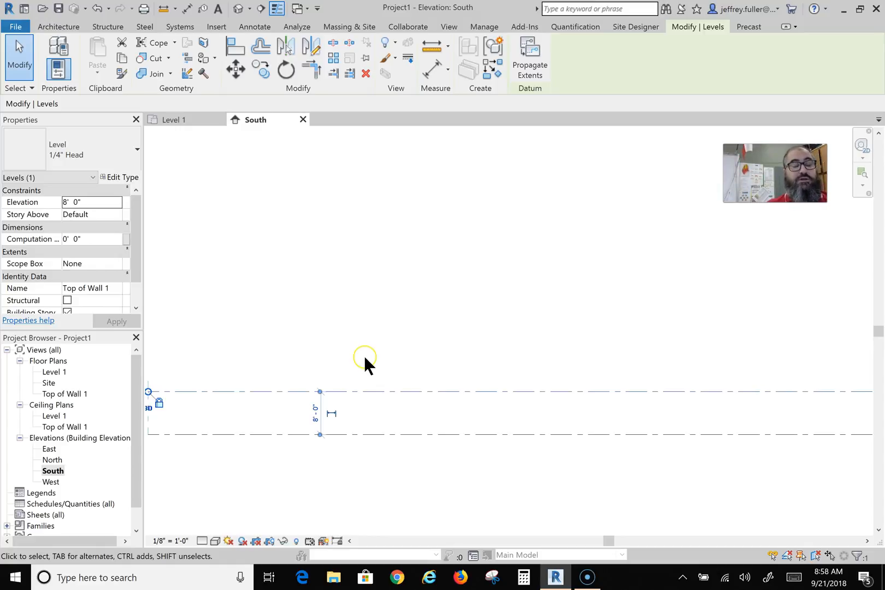
{"action": "mouse_move", "coordinate": [420, 353]}
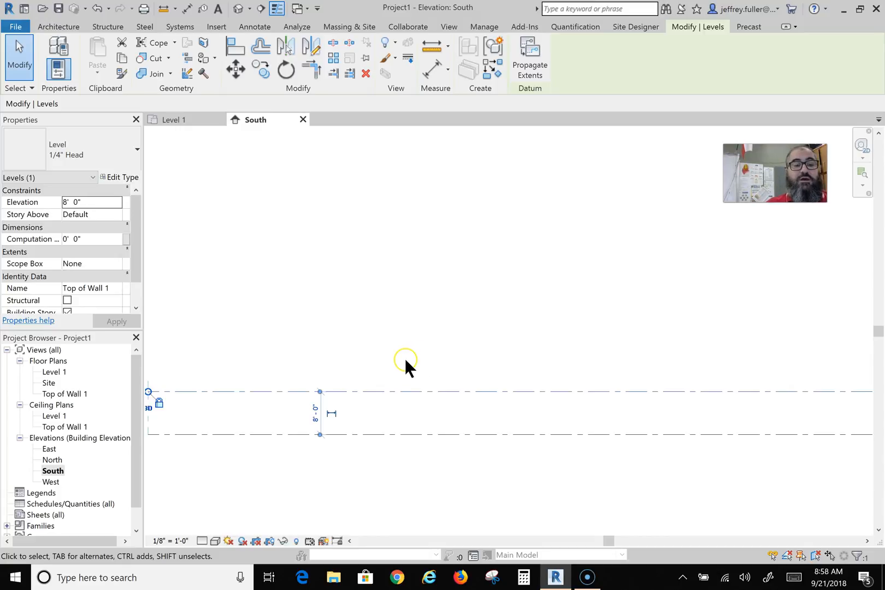
{"action": "mouse_move", "coordinate": [374, 362]}
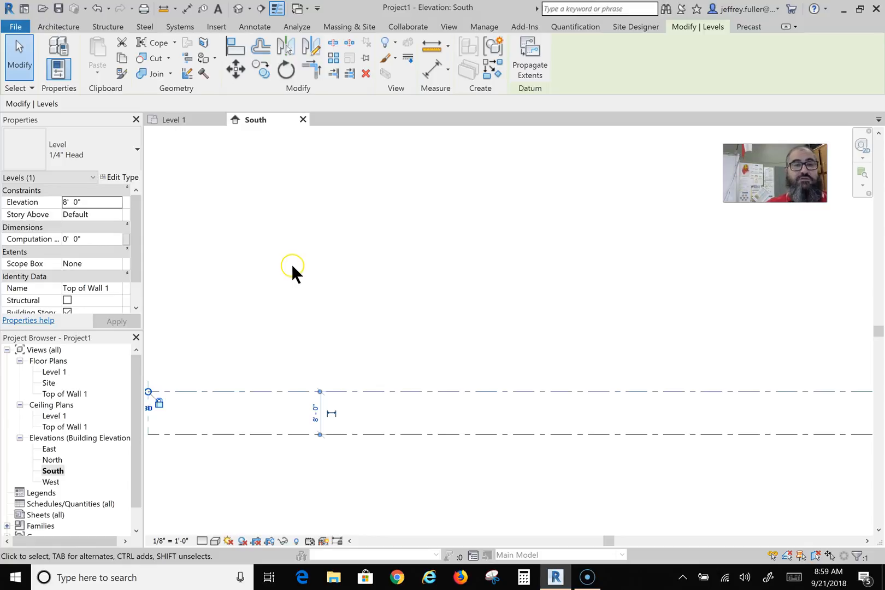
{"action": "mouse_move", "coordinate": [39, 31]}
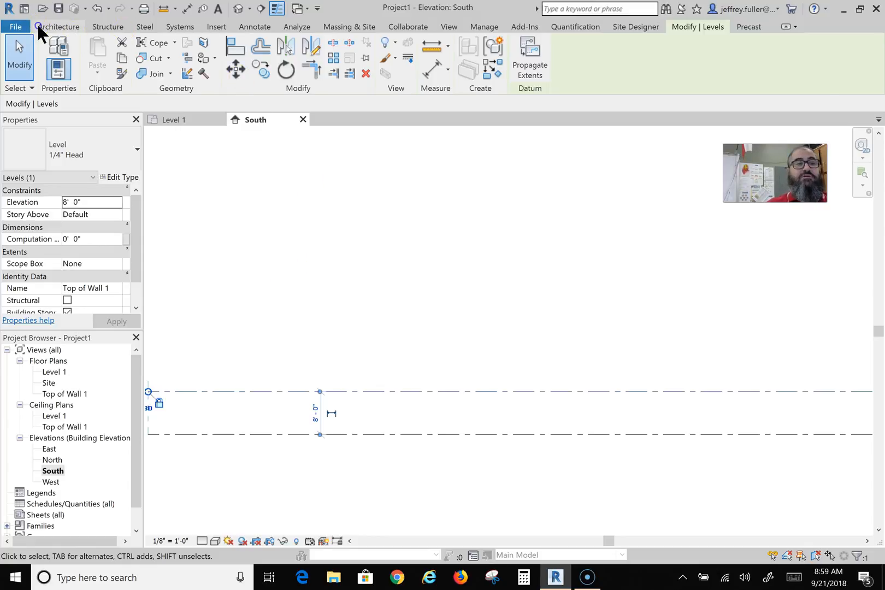
Draw a new level at 9' 0" in the South elevation, then select Top of Wall 1.
{"action": "left_click", "coordinate": [57, 26]}
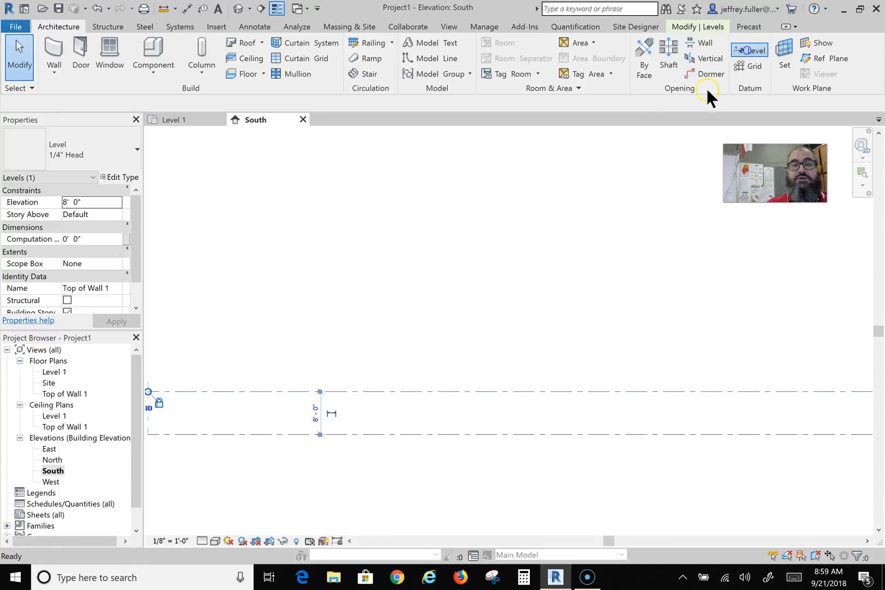
{"action": "left_click", "coordinate": [752, 50]}
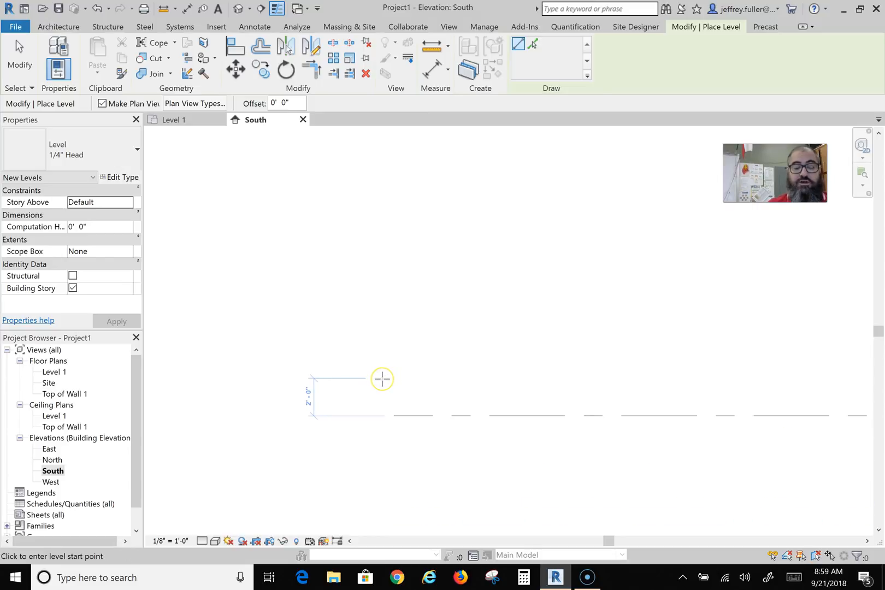
{"action": "left_click", "coordinate": [381, 379]}
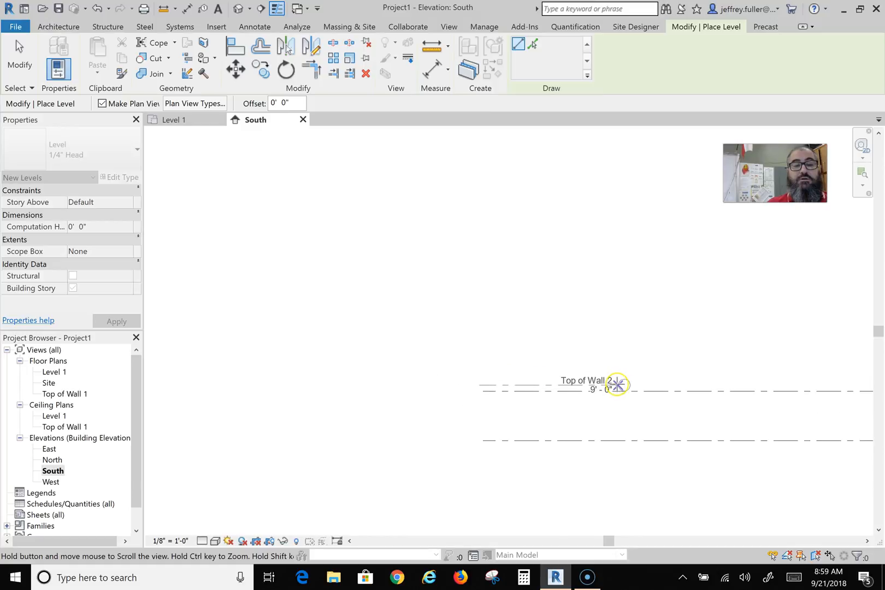
{"action": "left_click_drag", "start_coordinate": [618, 386], "coordinate": [394, 377]}
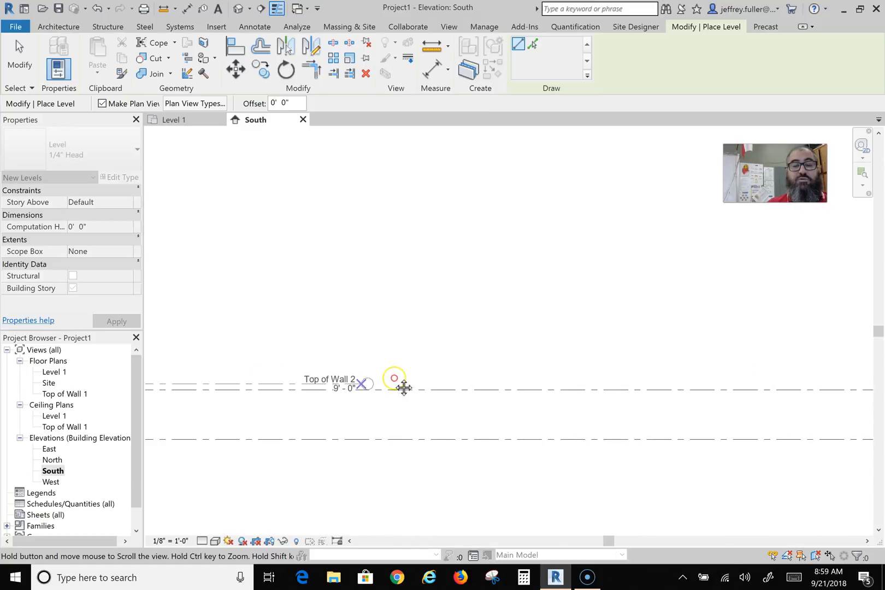
{"action": "left_click", "coordinate": [394, 378]}
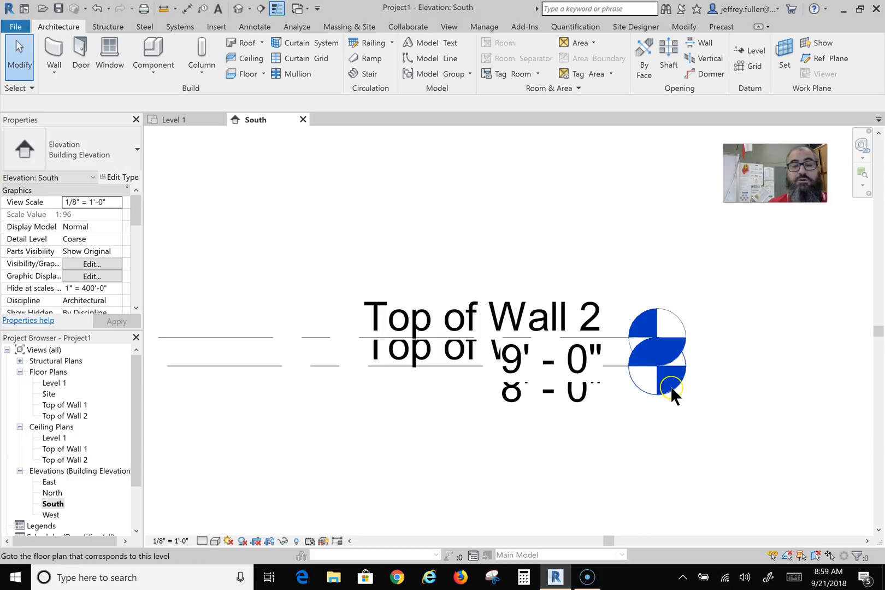
{"action": "left_click", "coordinate": [569, 367]}
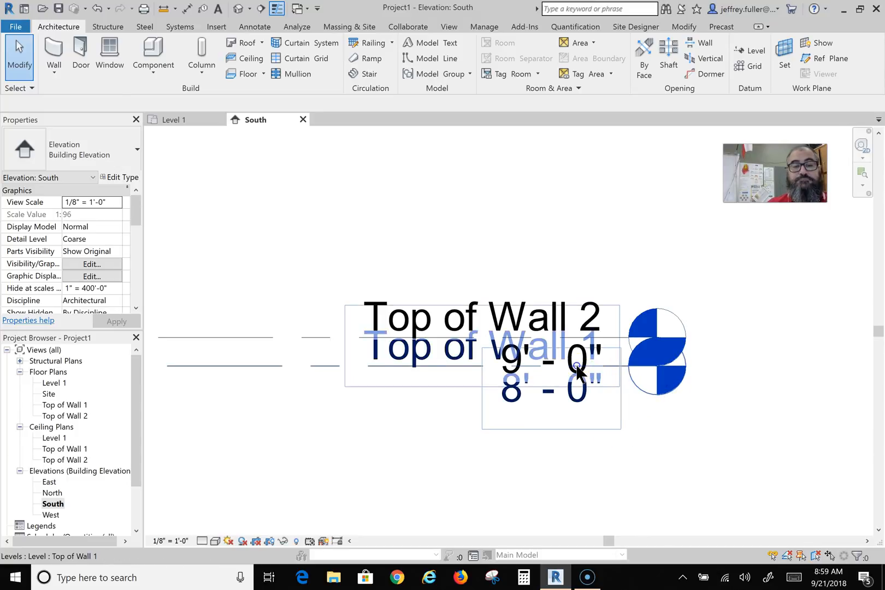
{"action": "left_click", "coordinate": [559, 372]}
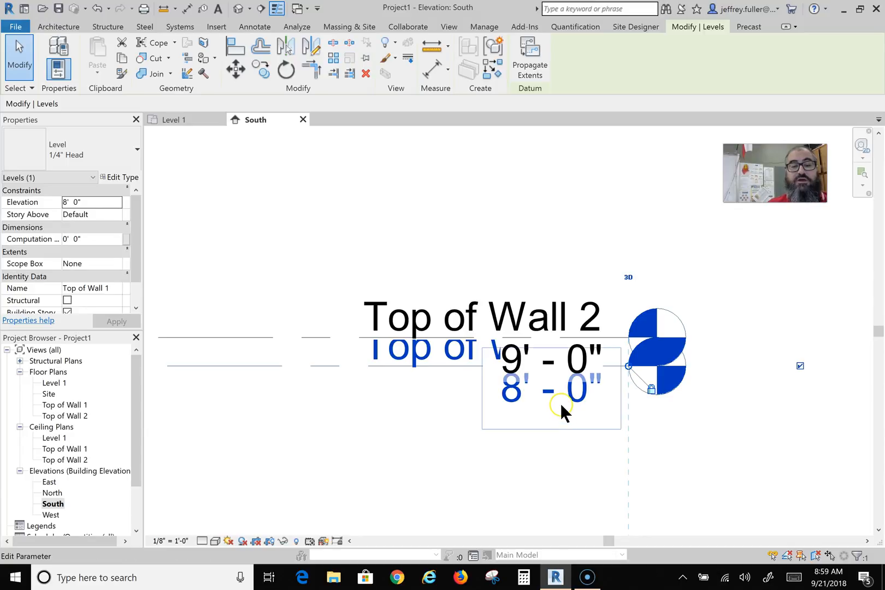
Rename the 9' level to 'Level 2' and elbow its label below Top of Wall 1.
{"action": "double_click", "coordinate": [547, 389]}
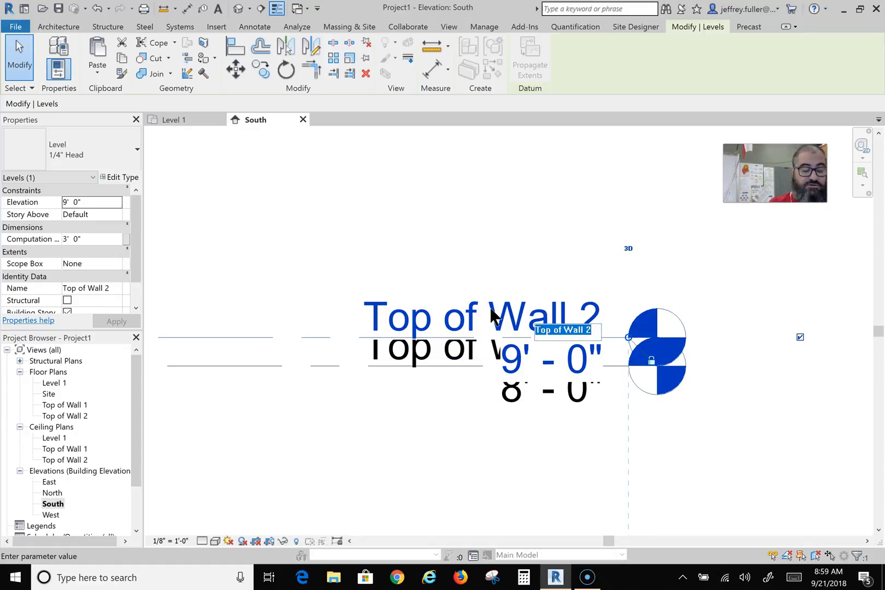
{"action": "type", "text": "Level 2"}
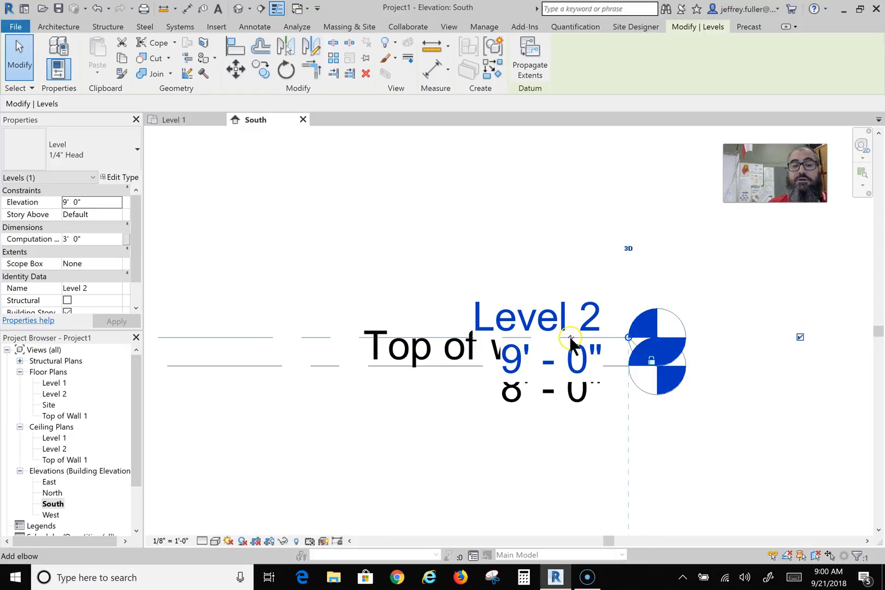
{"action": "left_click_drag", "start_coordinate": [570, 338], "coordinate": [569, 392]}
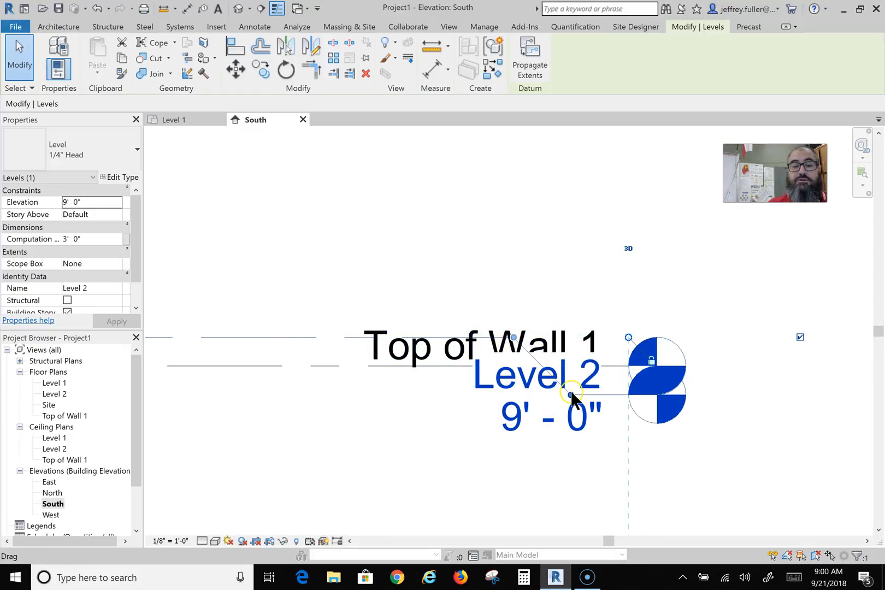
{"action": "left_click_drag", "start_coordinate": [570, 394], "coordinate": [568, 290]}
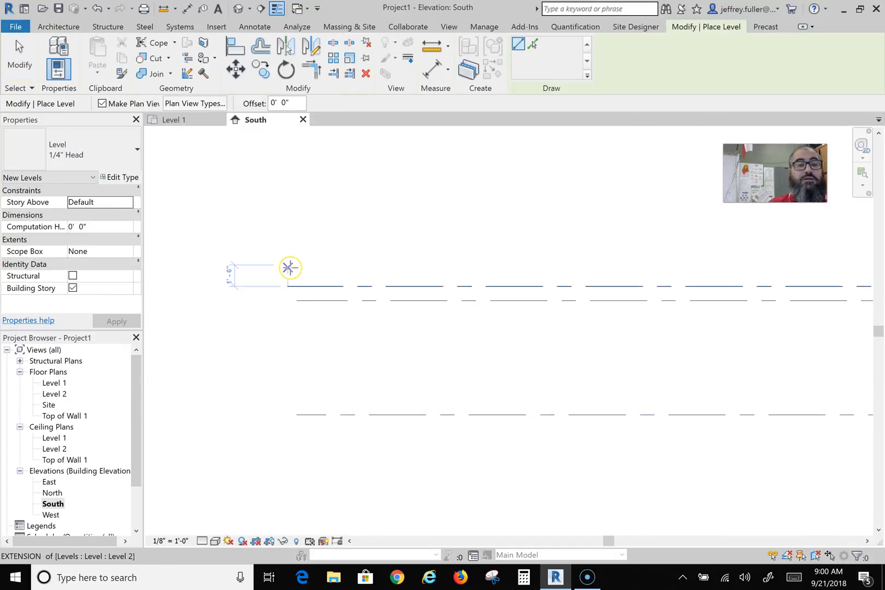
{"action": "mouse_move", "coordinate": [290, 267]}
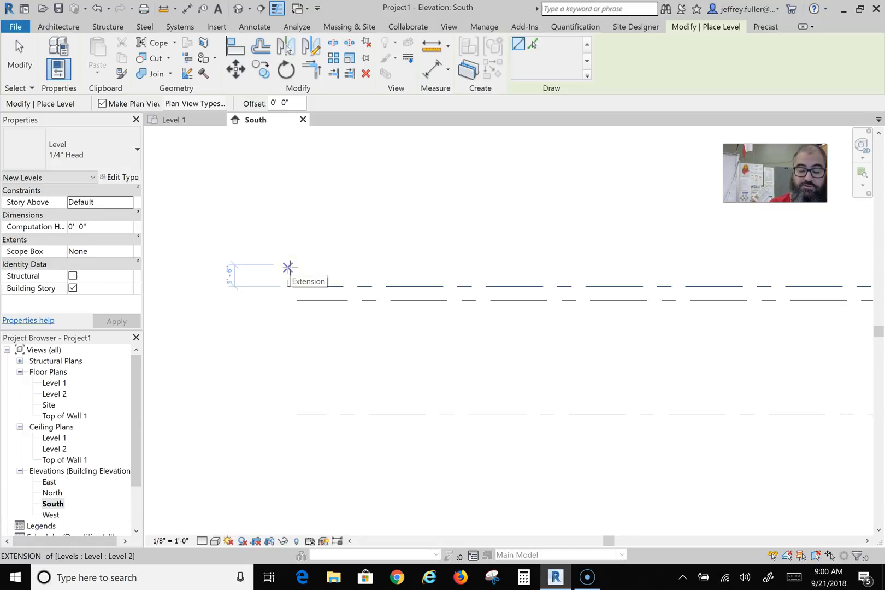
Place Level 3 at 17' 0", offset 8' above Level 2.
{"action": "type", "text": "8'"}
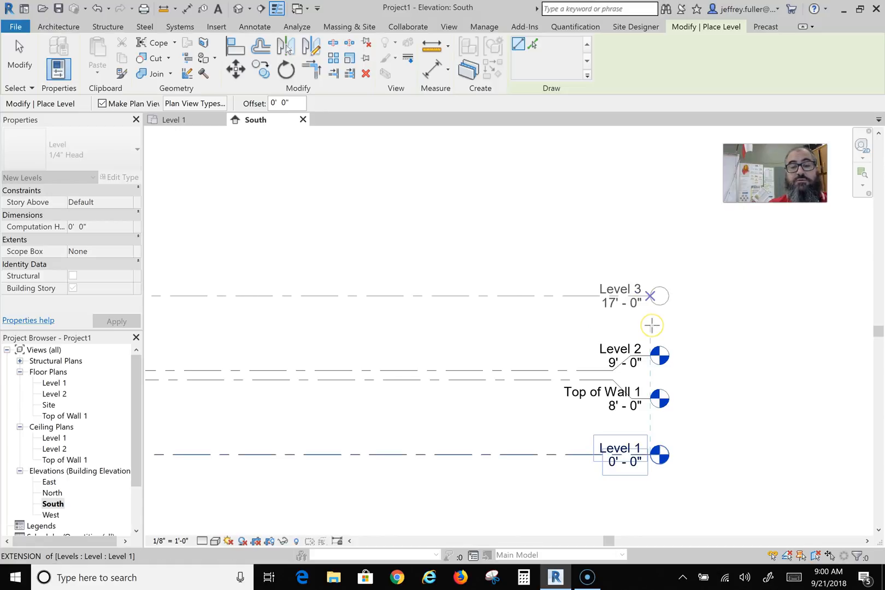
{"action": "mouse_move", "coordinate": [651, 325]}
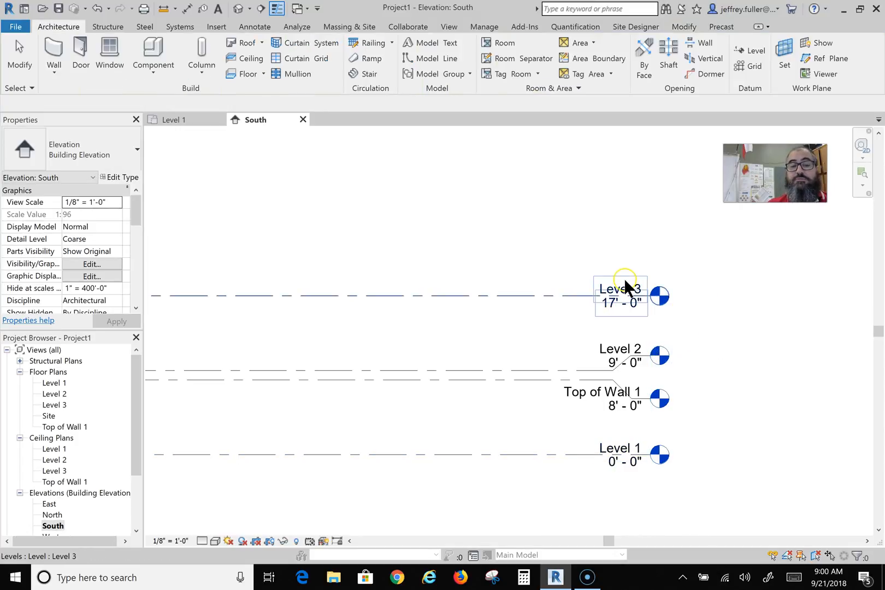
Rename the 17' level to 'Top of Wall 2', including its floor and ceiling plan views.
{"action": "left_click", "coordinate": [619, 296]}
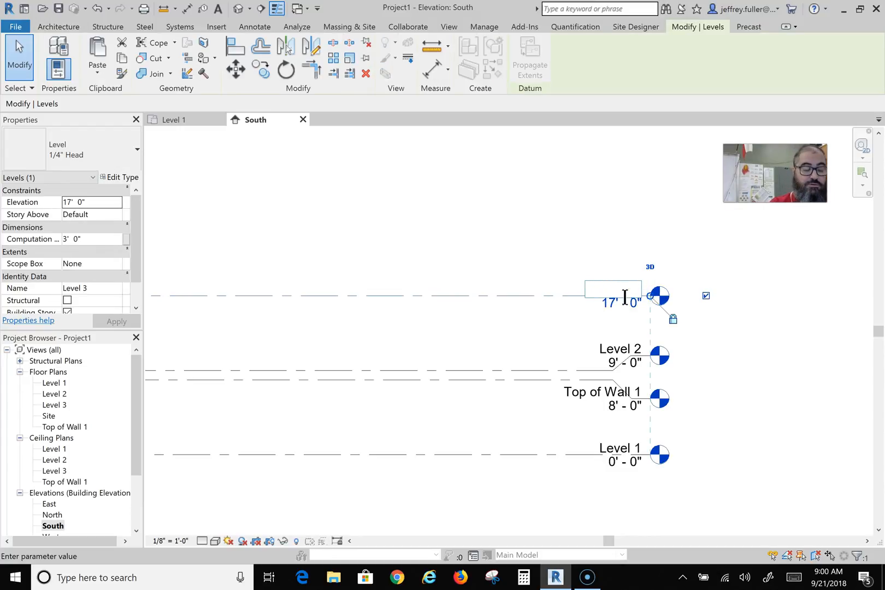
{"action": "type", "text": "Top of Wall"}
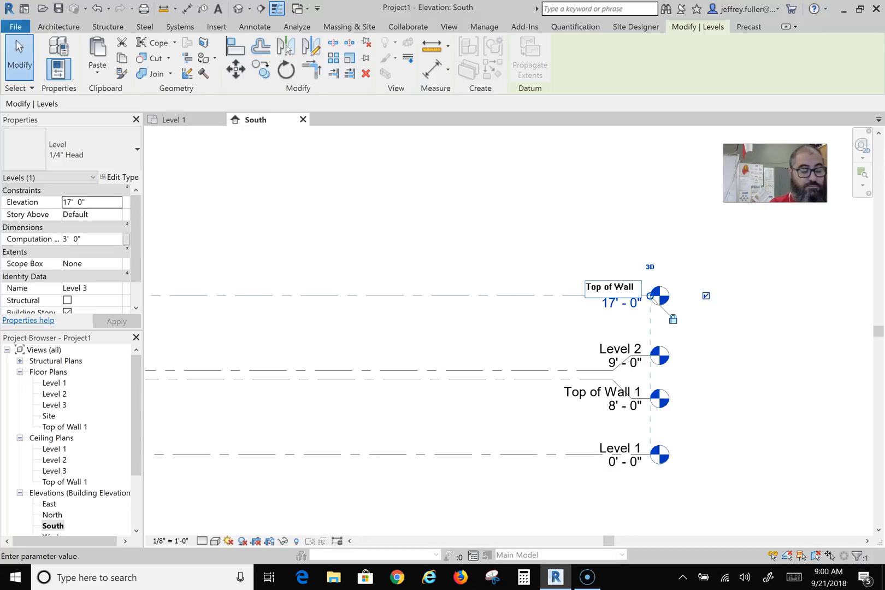
{"action": "type", "text": "Top of Wall 2"}
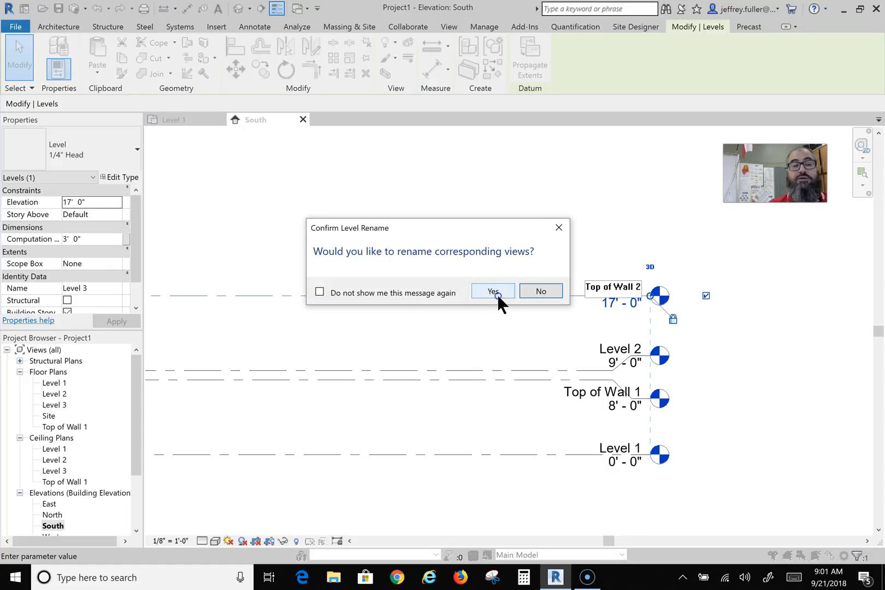
{"action": "left_click", "coordinate": [492, 291]}
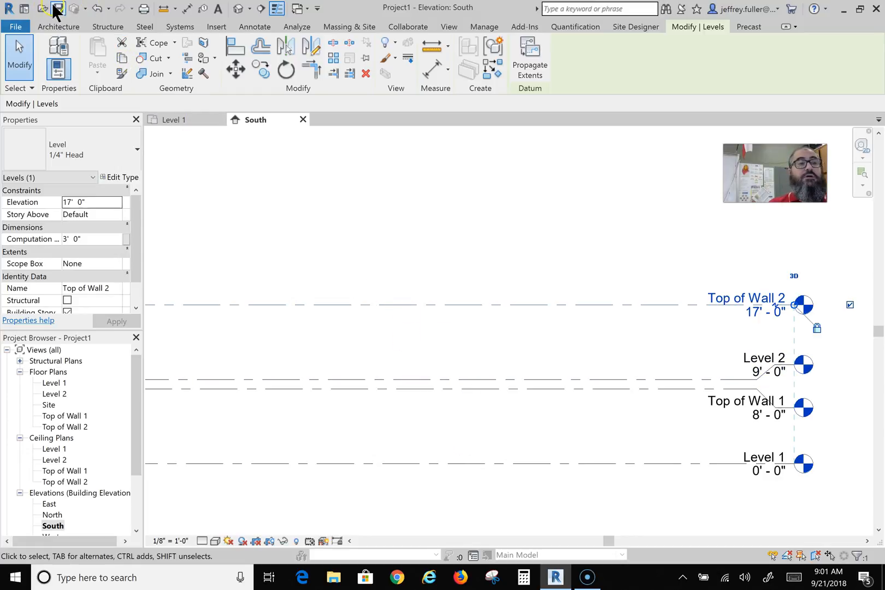
Save the project in Documents under the file name 'Res_je2'.
{"action": "left_click", "coordinate": [56, 8]}
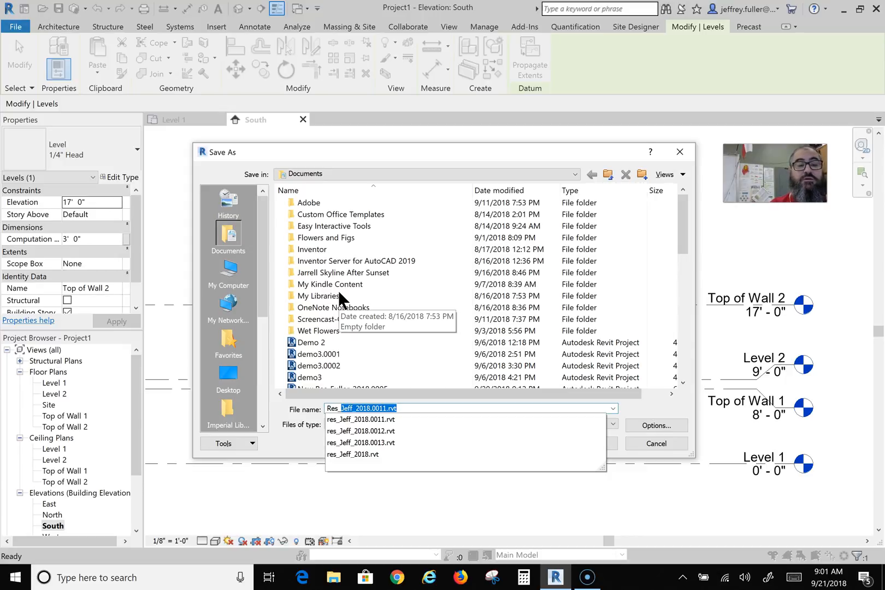
{"action": "type", "text": "Res_jeff2_"}
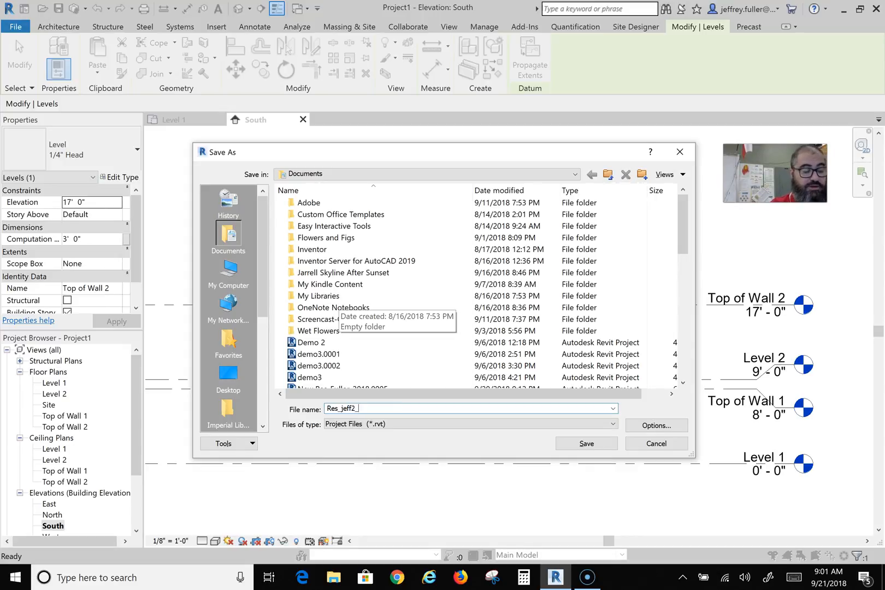
{"action": "type", "text": "2018"}
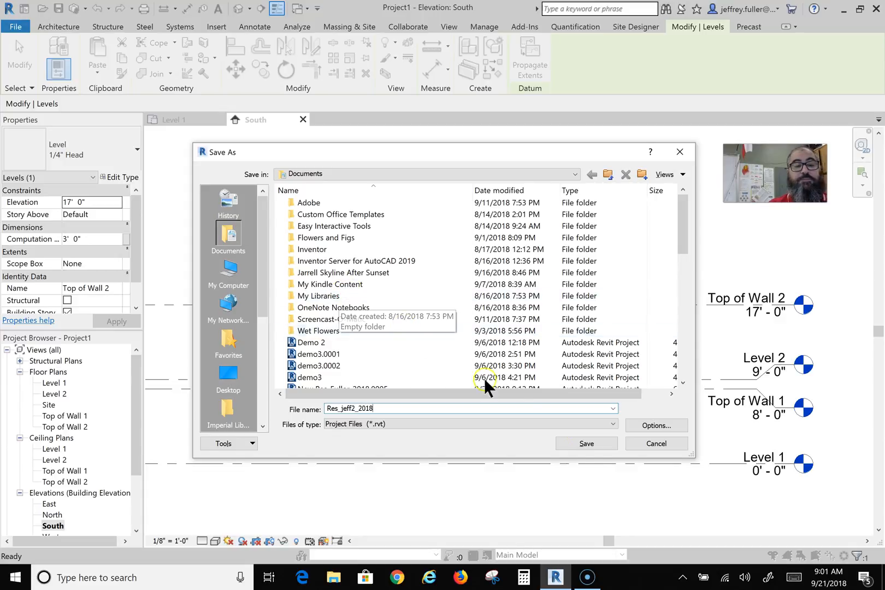
{"action": "left_click", "coordinate": [586, 443]}
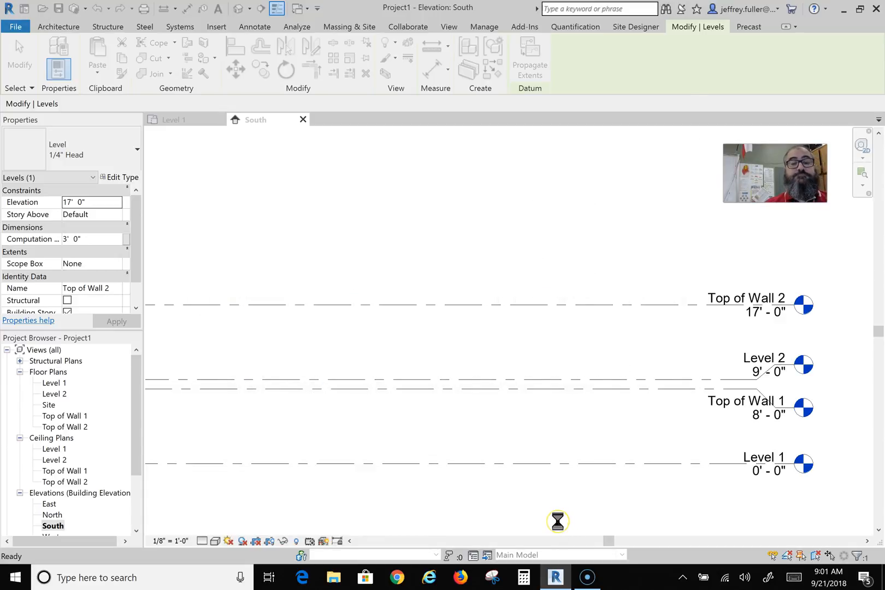